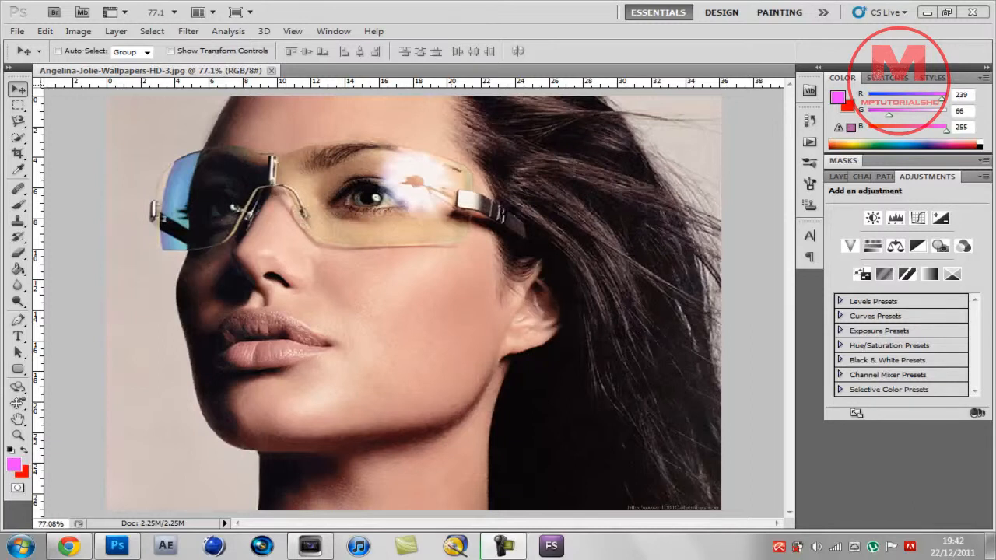
{"action": "mouse_move", "coordinate": [8, 236]}
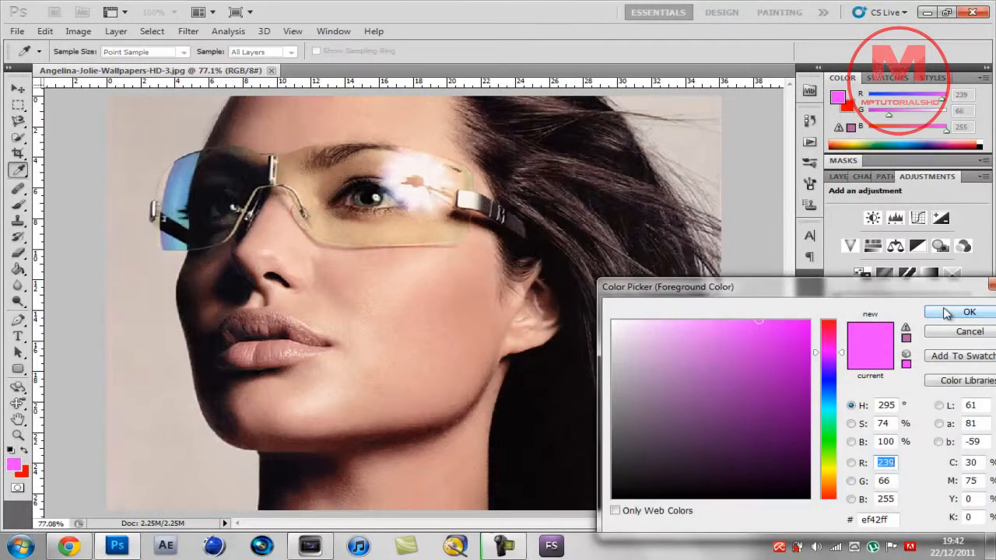
Keep magenta as the paint colour and select the Brush tool's size and hardness settings
{"action": "left_click", "coordinate": [968, 312]}
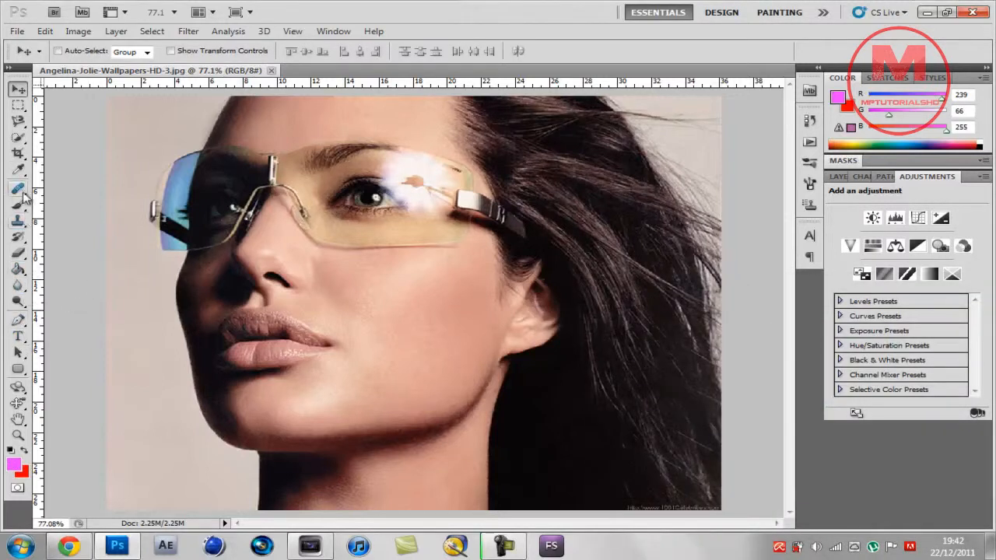
{"action": "left_click", "coordinate": [19, 204]}
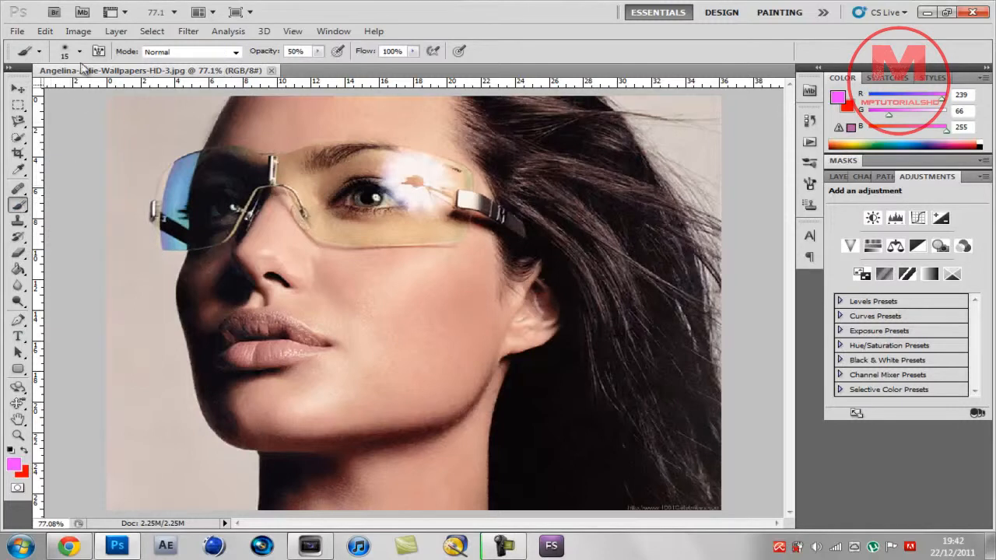
{"action": "left_click", "coordinate": [39, 50]}
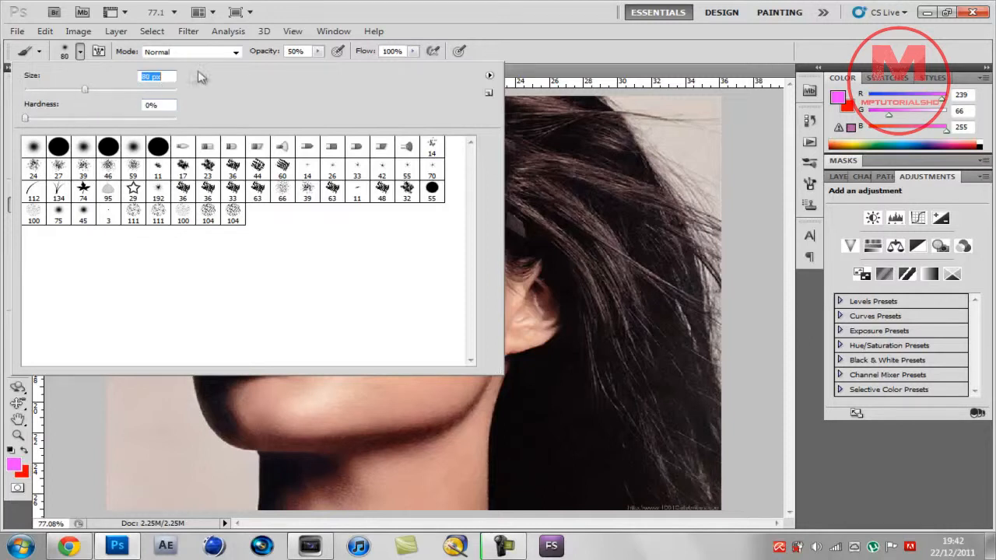
{"action": "mouse_move", "coordinate": [642, 147]}
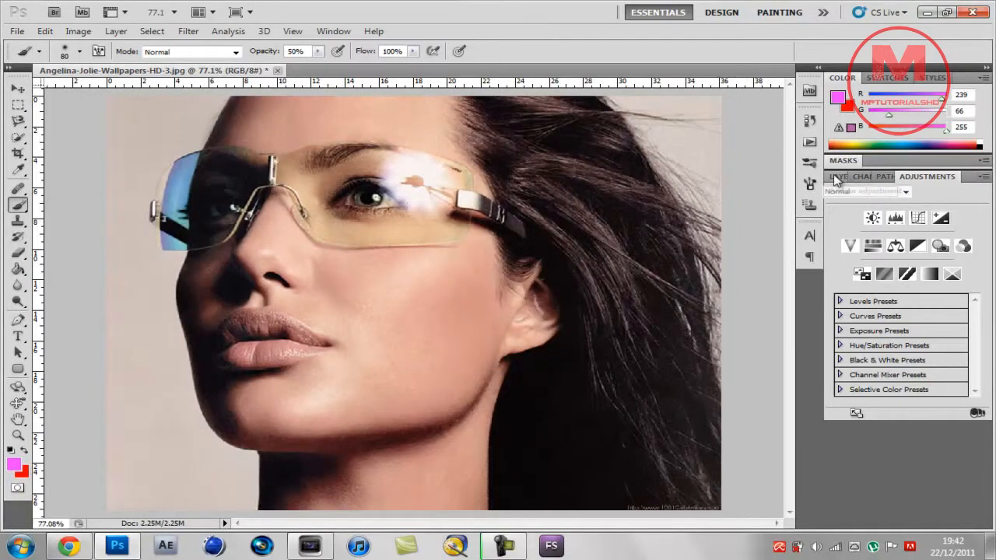
Convert Background to Layer 0 and add a new Layer 1 in Soft Light mode
{"action": "left_click", "coordinate": [837, 175]}
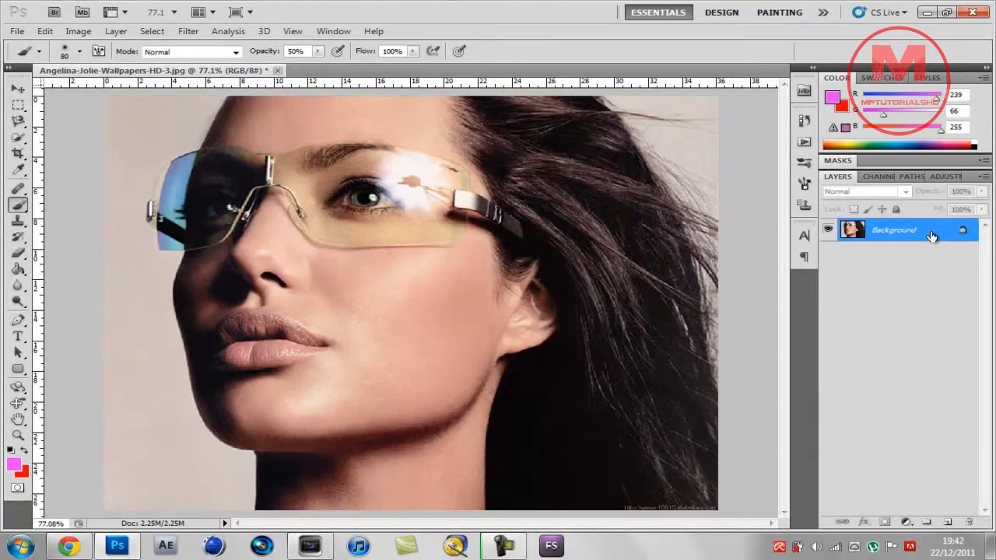
{"action": "double_click", "coordinate": [893, 229]}
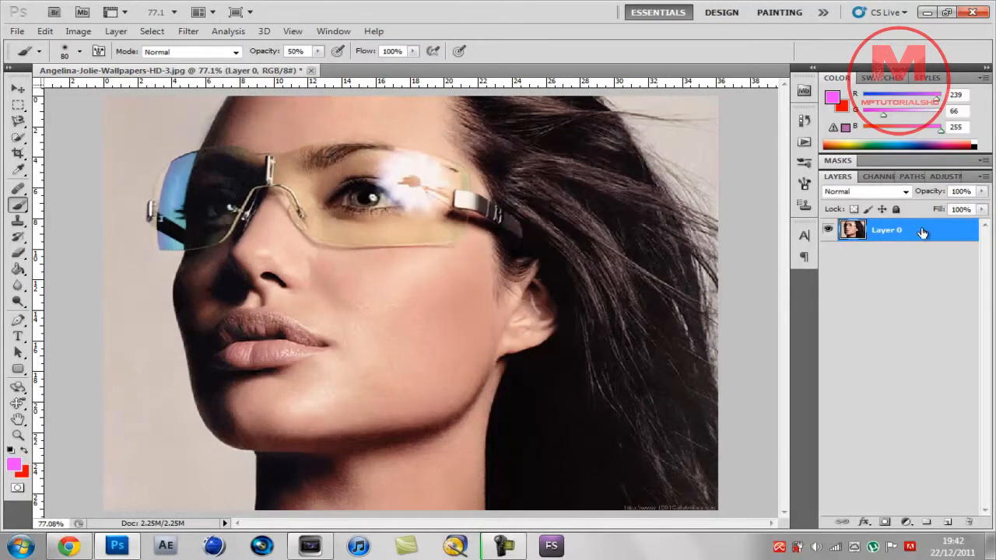
{"action": "double_click", "coordinate": [887, 229]}
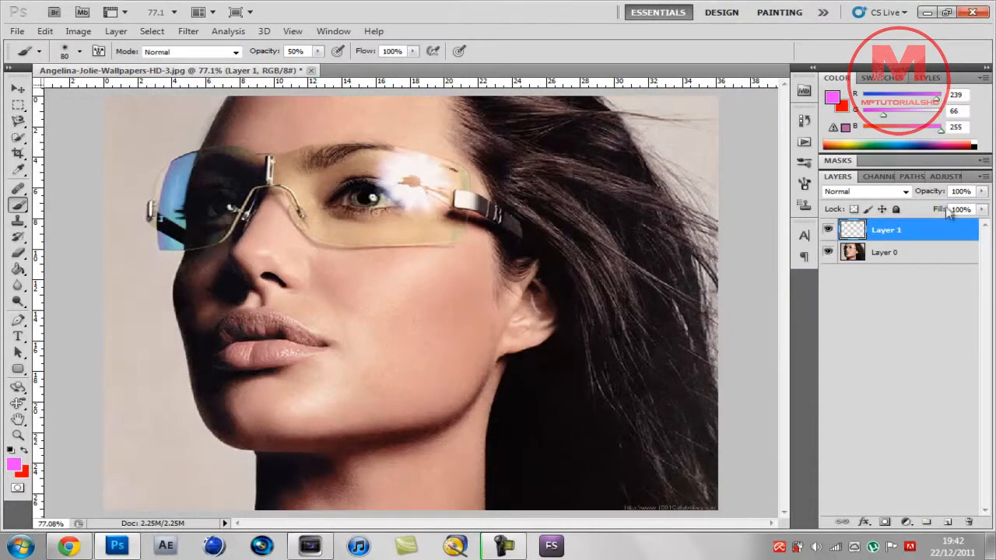
{"action": "left_click", "coordinate": [864, 191]}
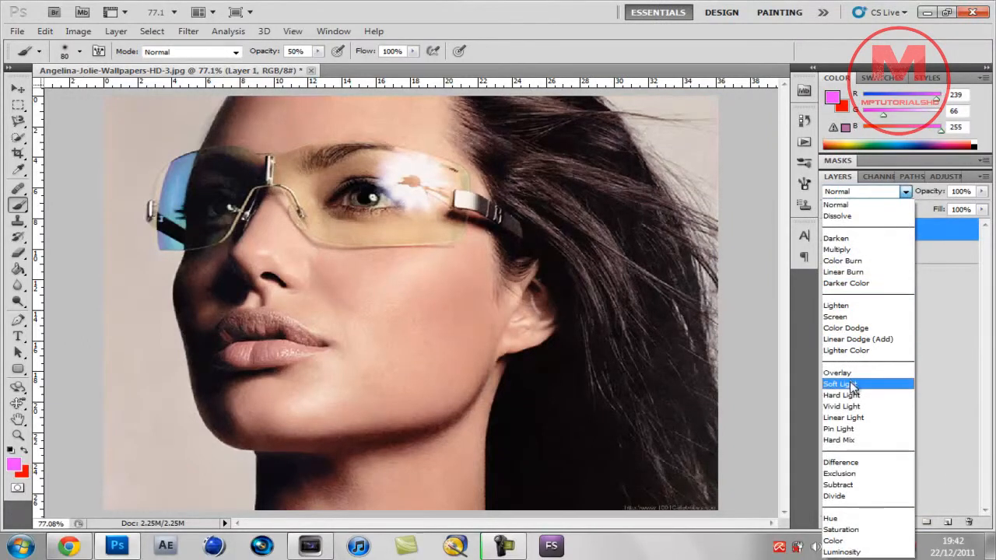
{"action": "left_click", "coordinate": [839, 384]}
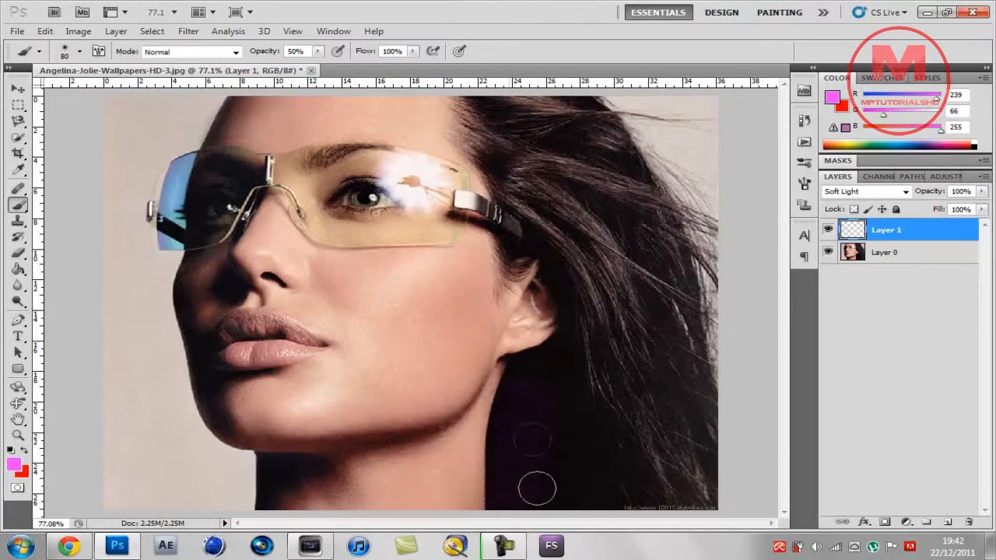
Paint magenta strokes over the hair from neck to crown on Layer 1
{"action": "left_click_drag", "start_coordinate": [536, 488], "coordinate": [730, 465]}
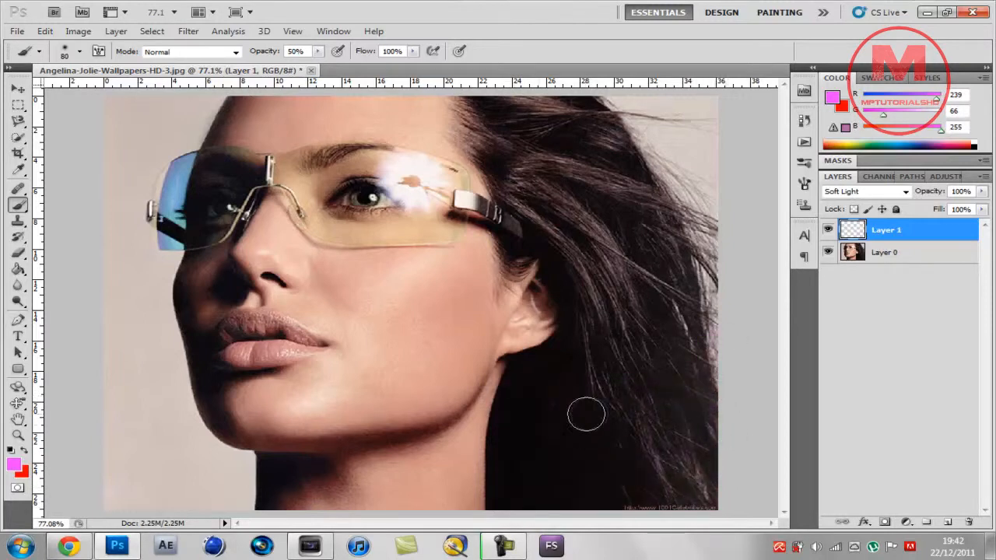
{"action": "left_click_drag", "start_coordinate": [586, 414], "coordinate": [502, 467]}
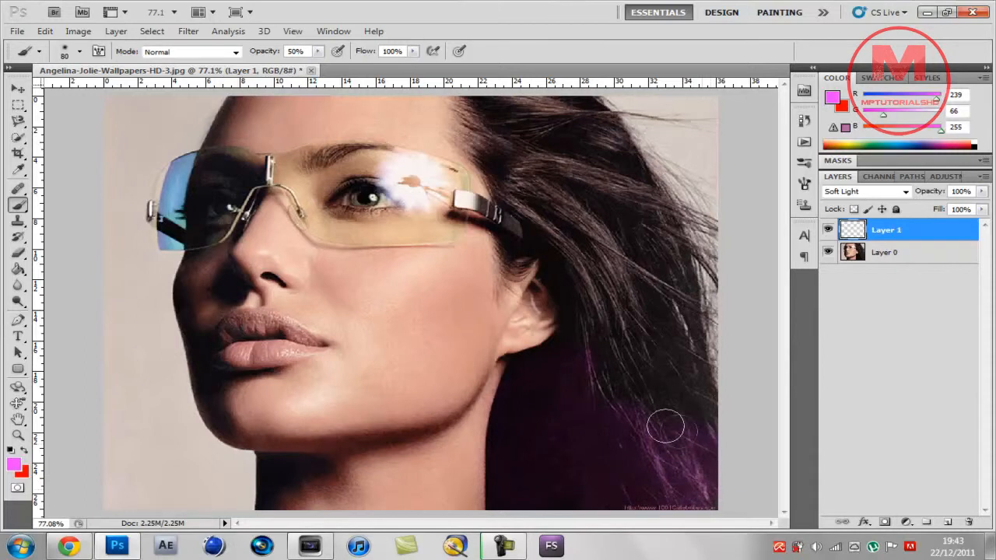
{"action": "left_click_drag", "start_coordinate": [665, 426], "coordinate": [591, 327]}
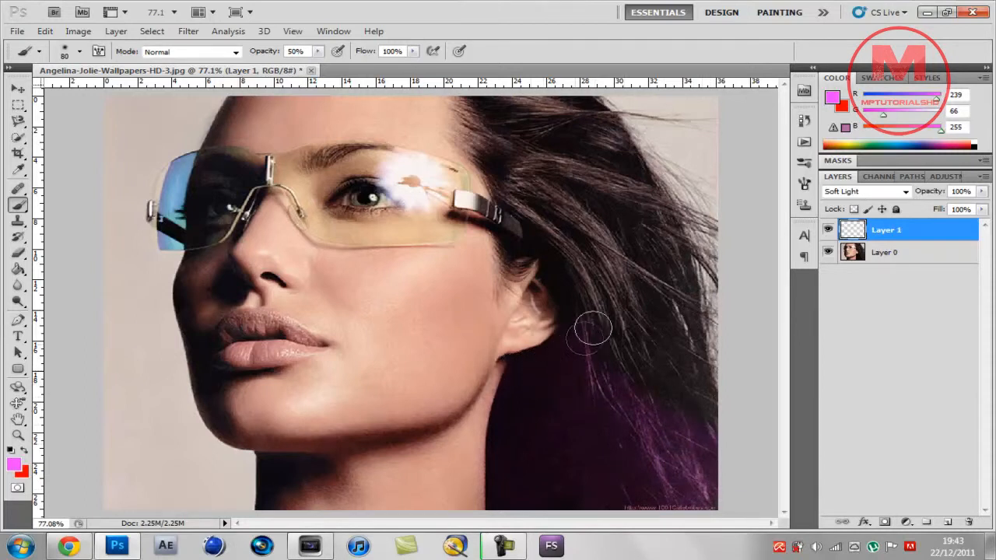
{"action": "left_click_drag", "start_coordinate": [591, 327], "coordinate": [704, 408]}
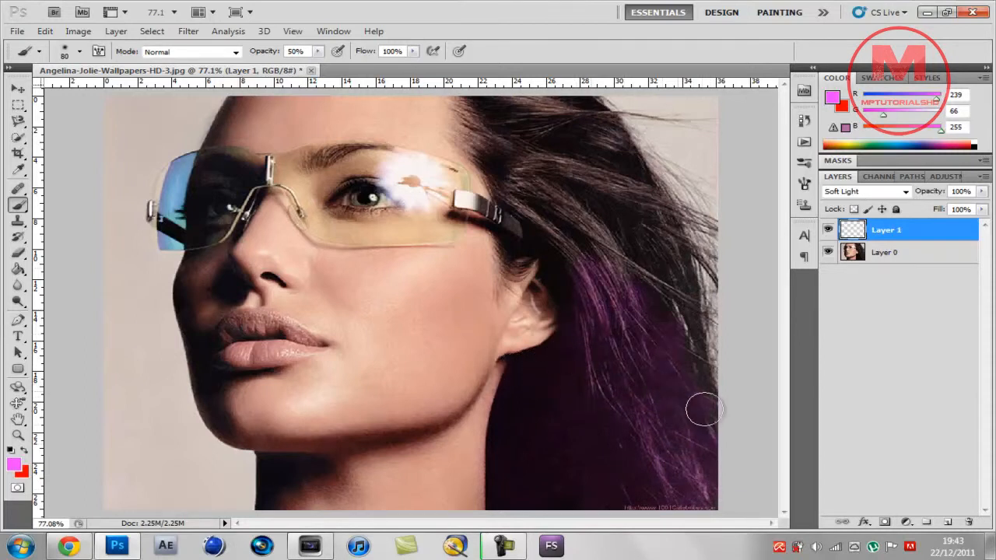
{"action": "left_click_drag", "start_coordinate": [704, 410], "coordinate": [527, 152]}
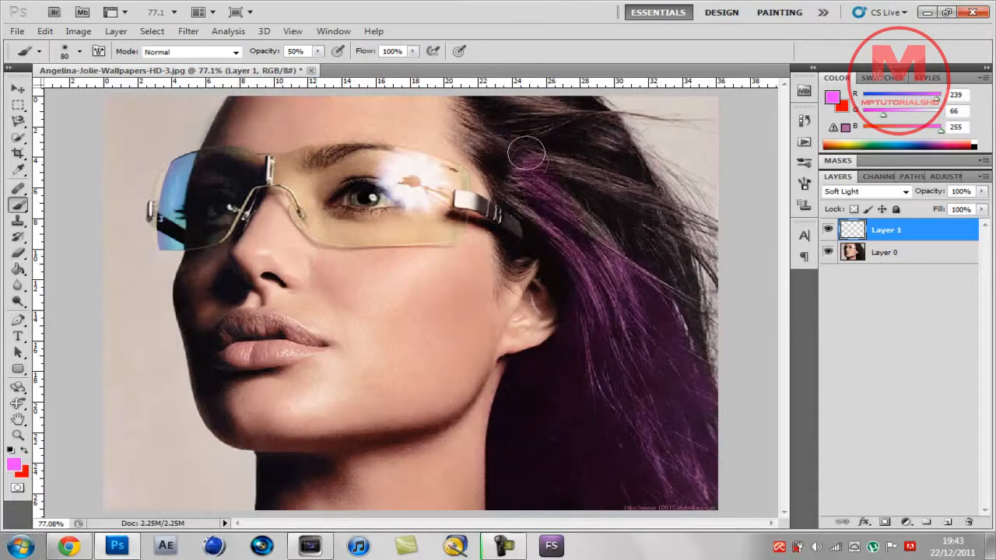
{"action": "left_click_drag", "start_coordinate": [527, 153], "coordinate": [651, 216]}
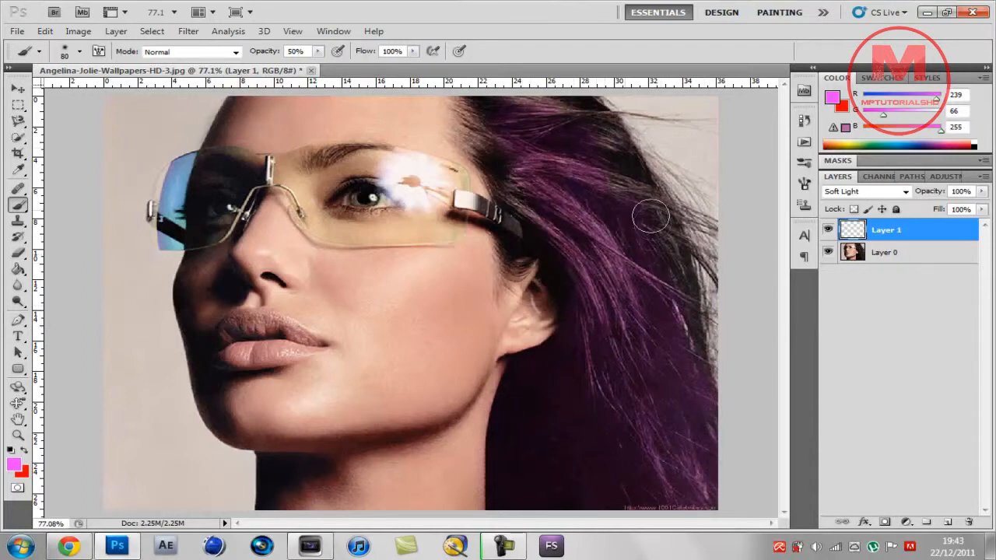
{"action": "left_click_drag", "start_coordinate": [650, 216], "coordinate": [609, 144]}
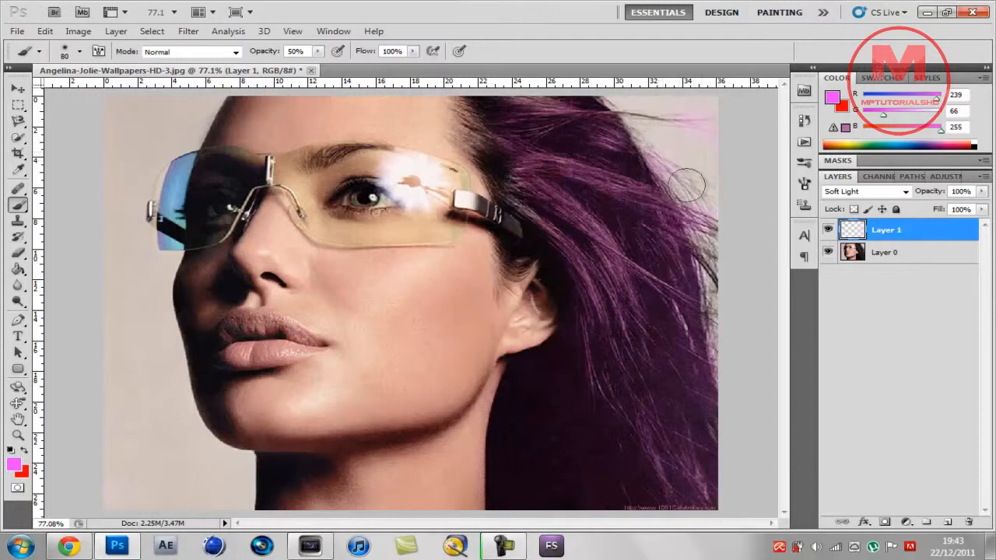
{"action": "mouse_move", "coordinate": [480, 131]}
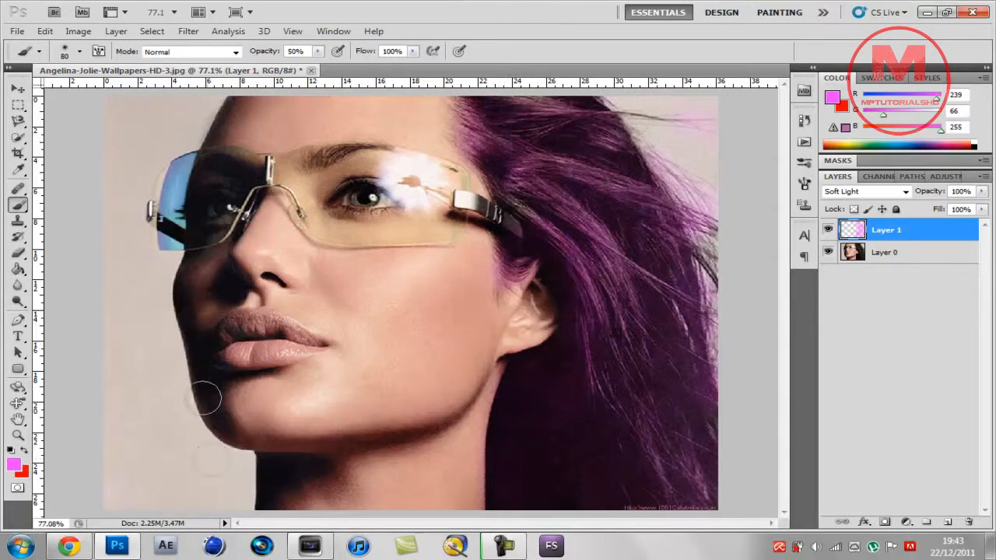
{"action": "left_click_drag", "start_coordinate": [204, 399], "coordinate": [622, 180]}
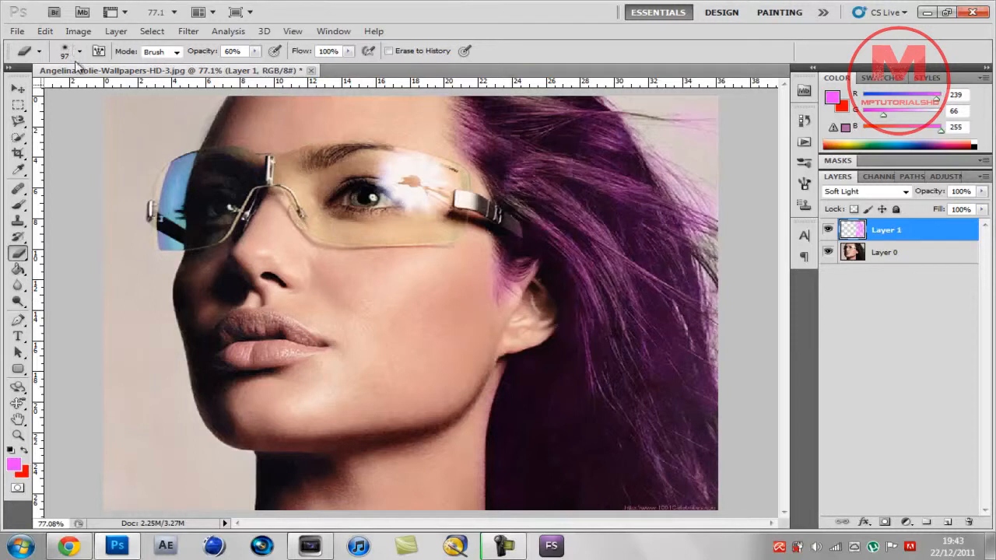
Shrink the eraser to a 43 px tip at 60% opacity
{"action": "left_click", "coordinate": [80, 50]}
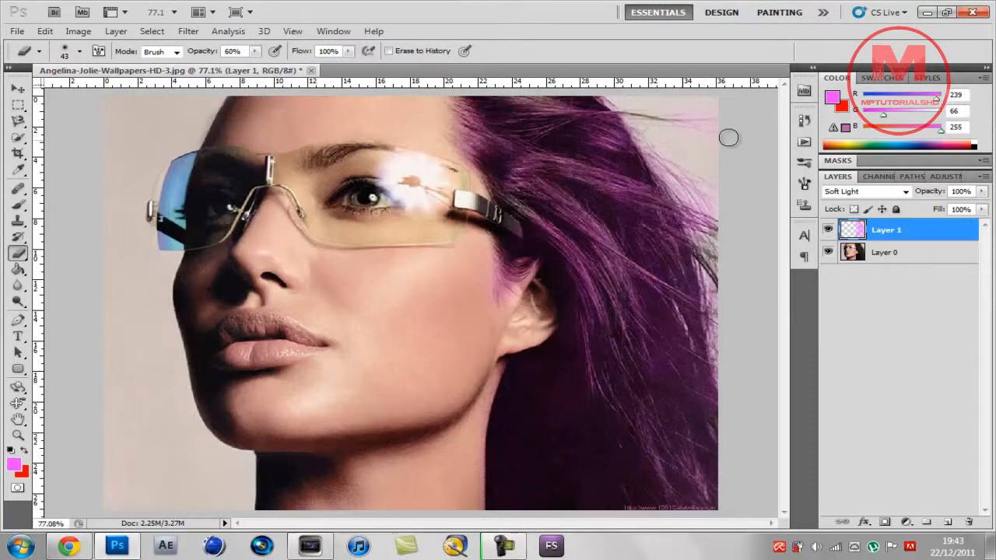
{"action": "mouse_move", "coordinate": [704, 301]}
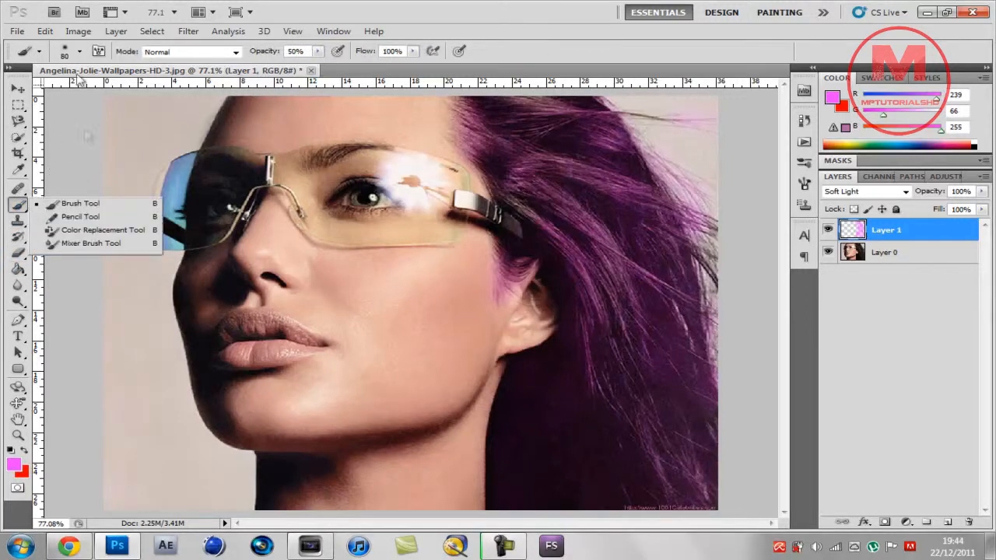
Switch to a finer 20 px brush for stray strands and open the adjustment layer list
{"action": "left_click", "coordinate": [80, 51]}
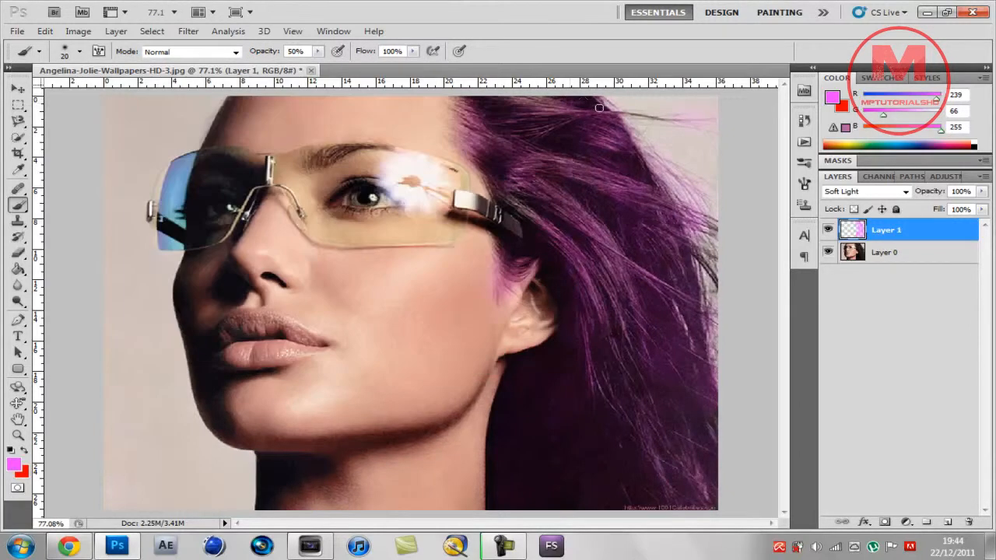
{"action": "mouse_move", "coordinate": [706, 256]}
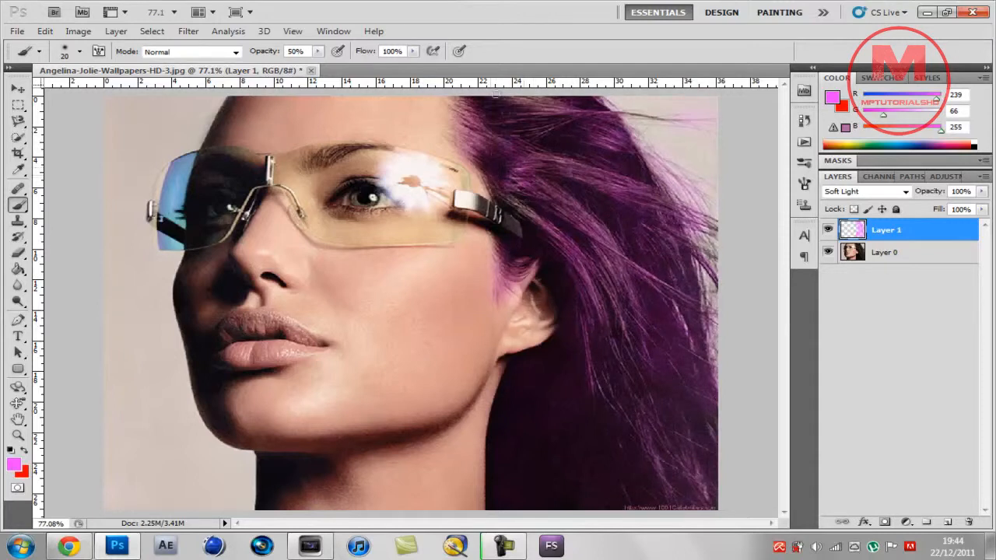
{"action": "mouse_move", "coordinate": [480, 107]}
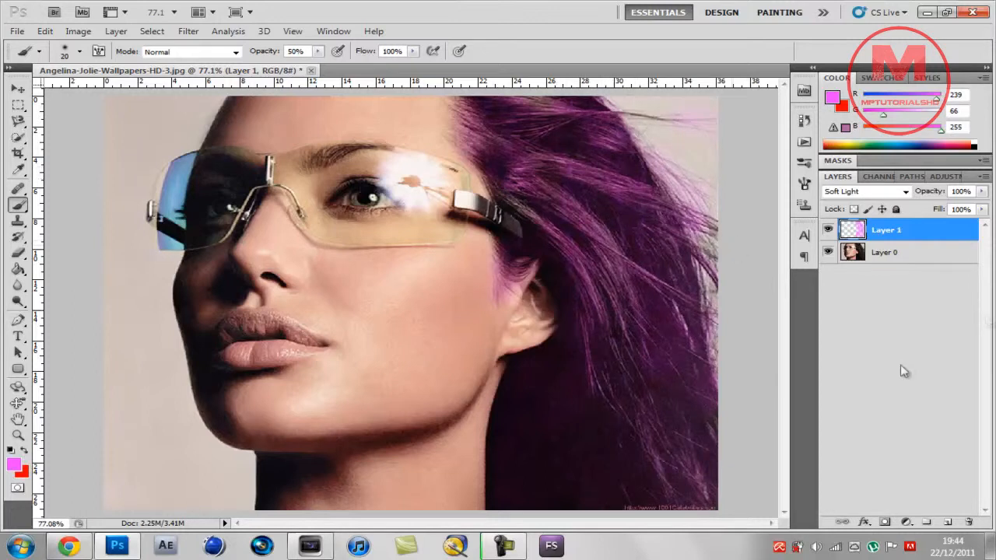
{"action": "left_click", "coordinate": [19, 88]}
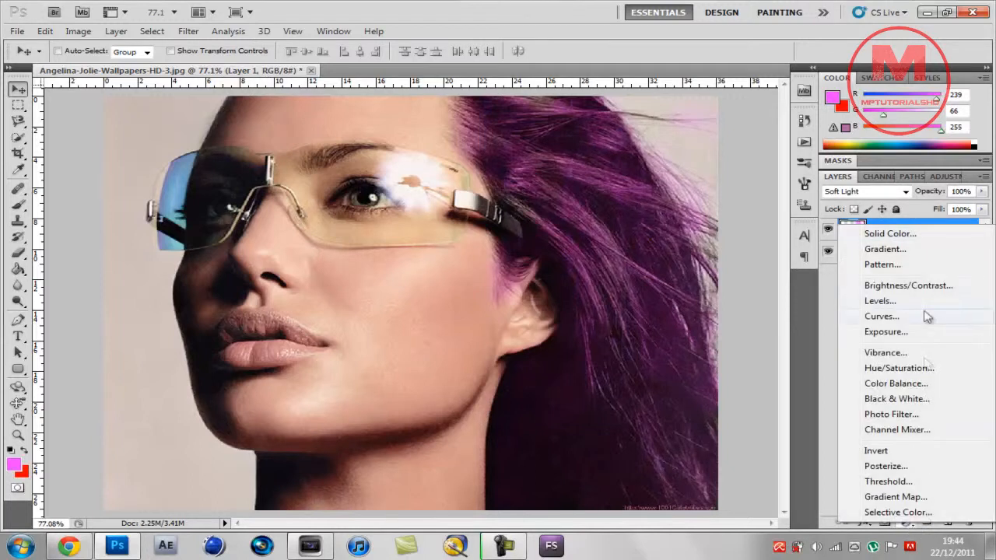
Add a Hue/Saturation adjustment layer above Layer 1 and show its settings panel
{"action": "left_click", "coordinate": [898, 367]}
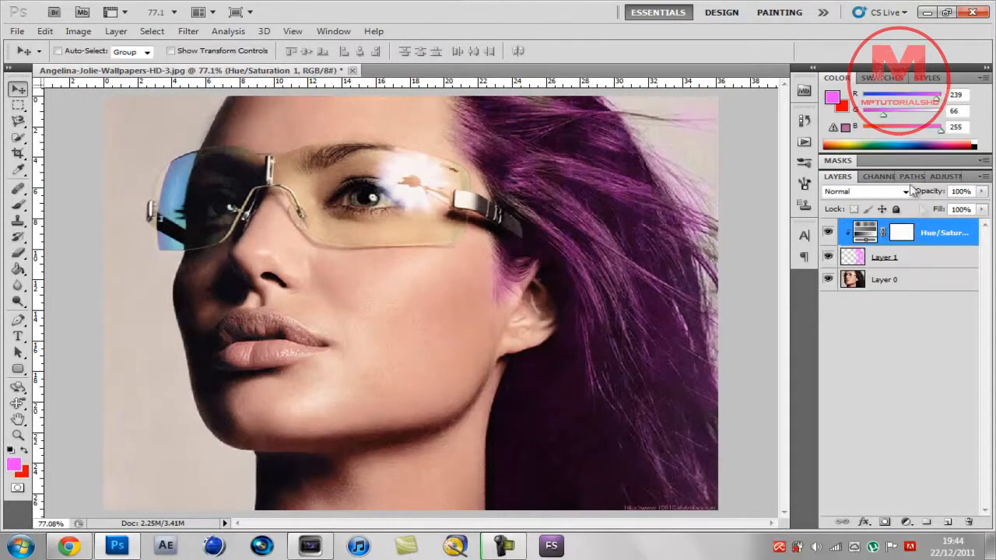
{"action": "left_click", "coordinate": [874, 176]}
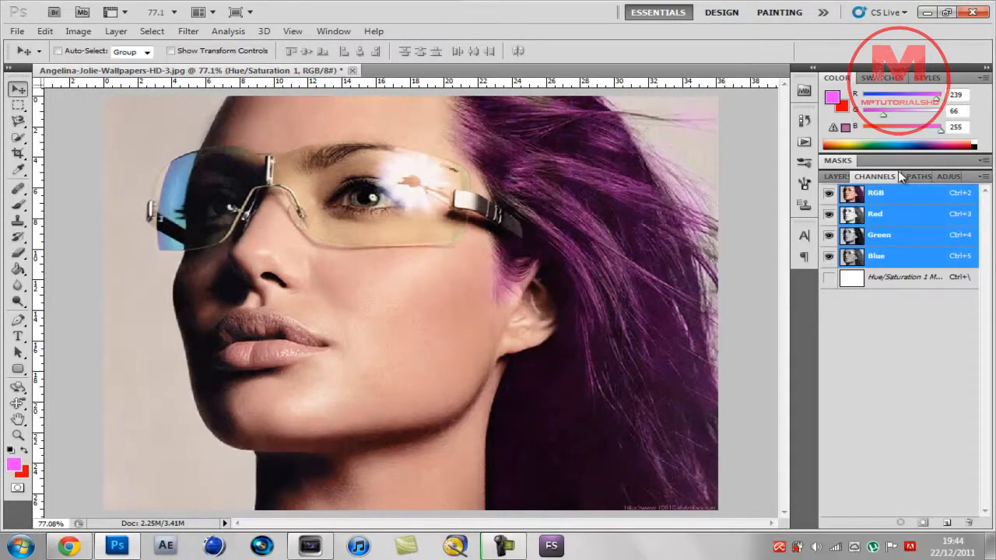
{"action": "left_click", "coordinate": [927, 176]}
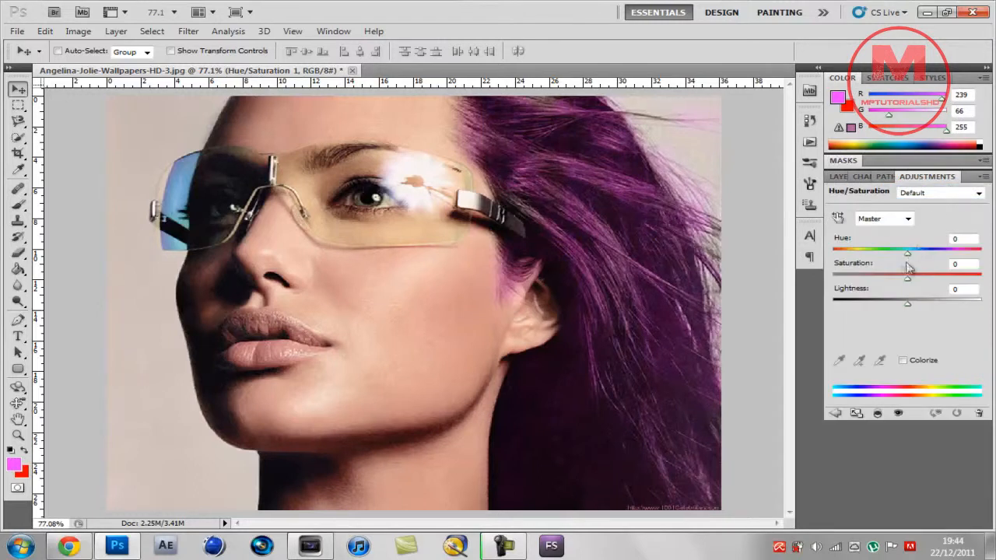
Drag the Hue slider to +59 so the hair turns deep red, then return to Layers
{"action": "left_click_drag", "start_coordinate": [907, 251], "coordinate": [859, 250]}
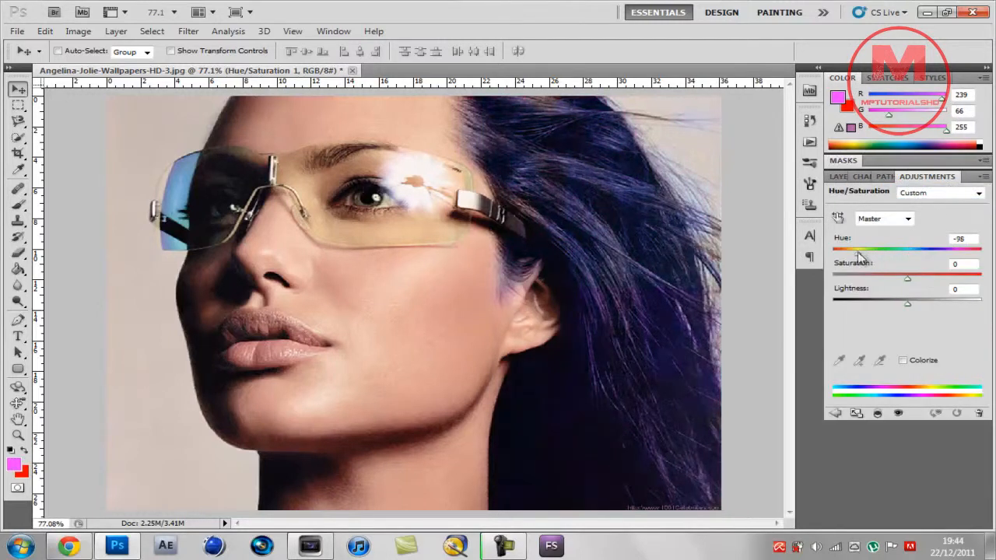
{"action": "left_click_drag", "start_coordinate": [855, 251], "coordinate": [941, 251]}
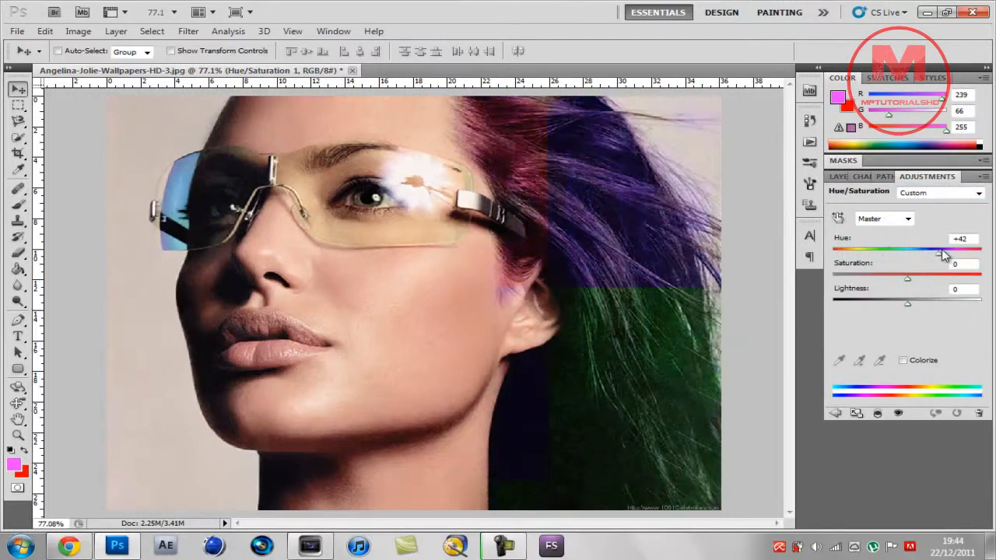
{"action": "left_click_drag", "start_coordinate": [937, 251], "coordinate": [980, 252]}
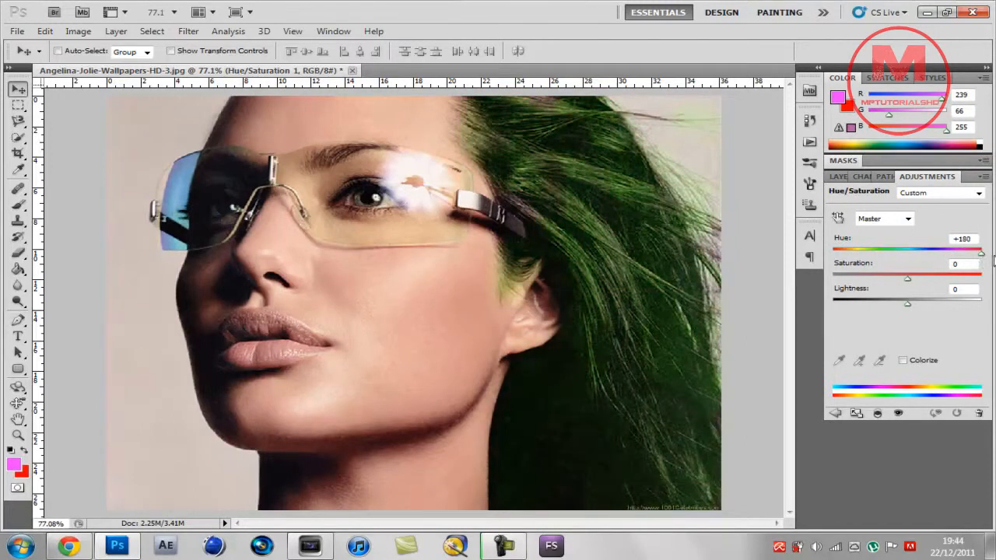
{"action": "left_click_drag", "start_coordinate": [978, 249], "coordinate": [953, 249]}
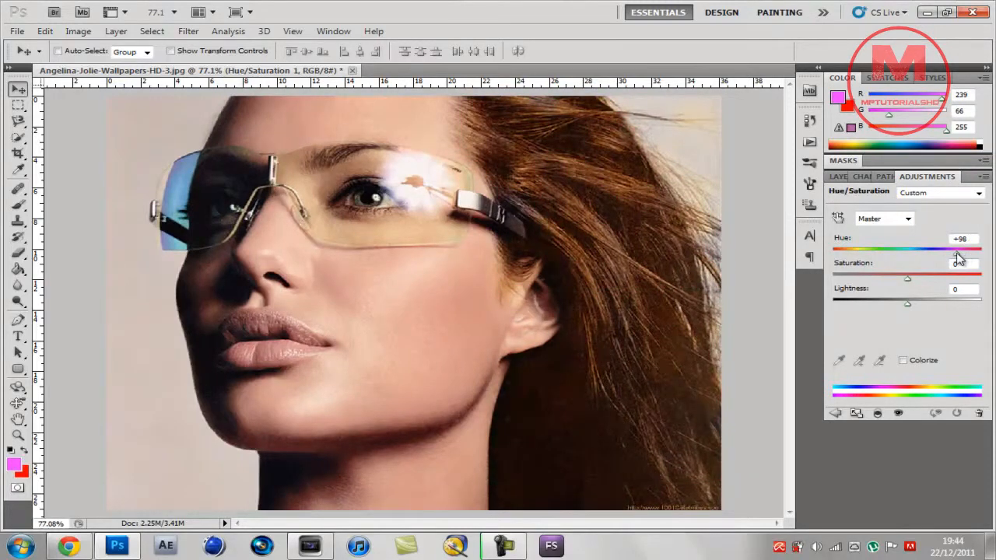
{"action": "left_click_drag", "start_coordinate": [956, 251], "coordinate": [942, 250]}
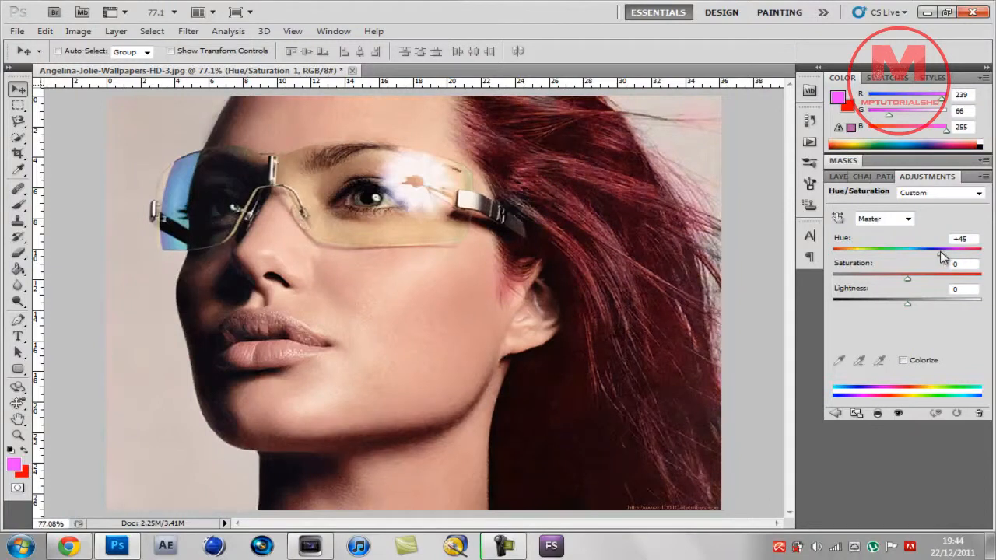
{"action": "left_click_drag", "start_coordinate": [941, 251], "coordinate": [947, 250]}
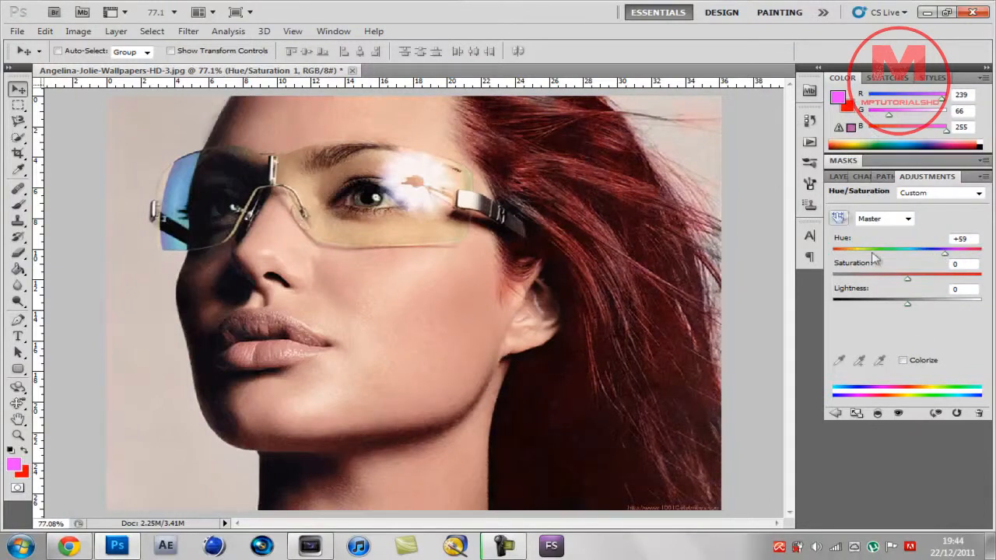
{"action": "left_click", "coordinate": [837, 176]}
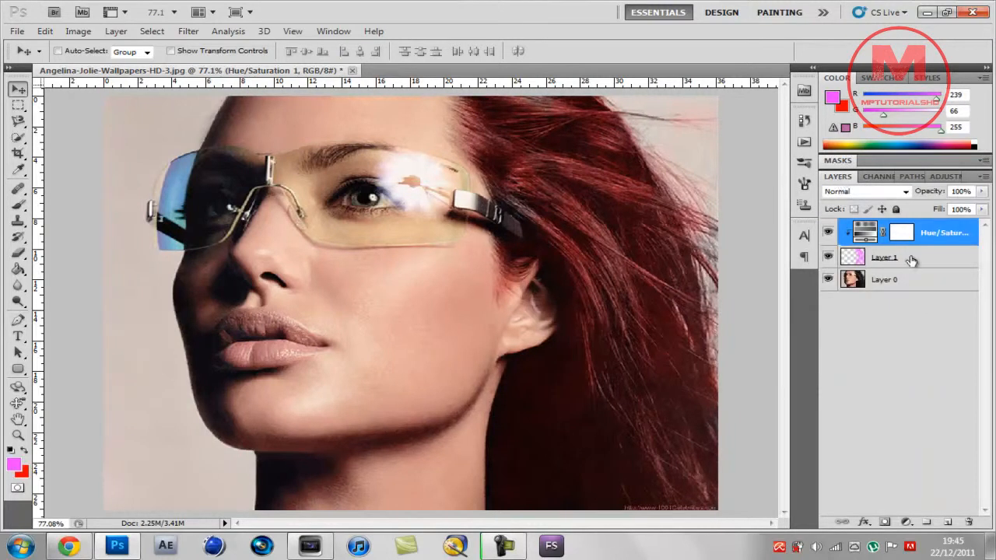
Reselect Layer 1, keep the pink foreground colour, and open the File menu
{"action": "left_click", "coordinate": [884, 257]}
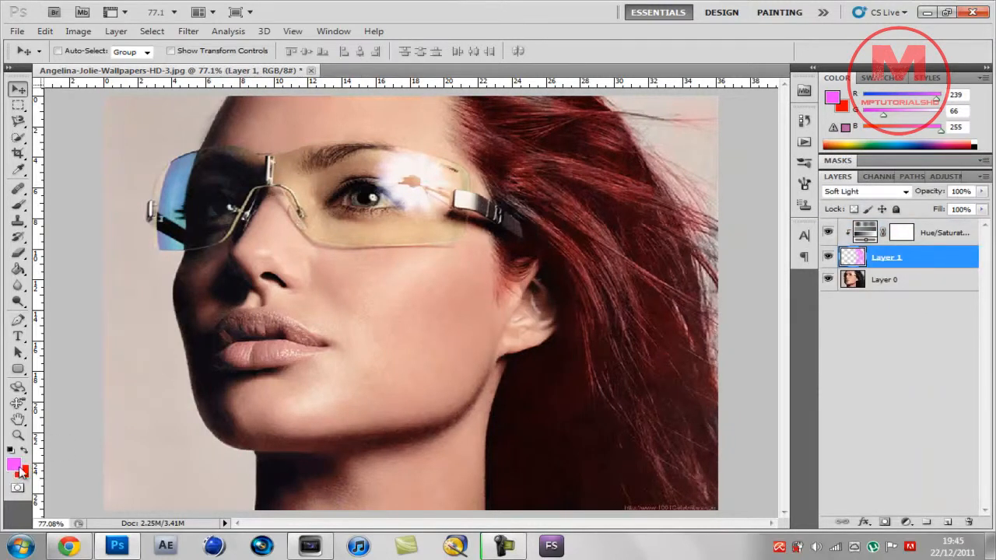
{"action": "left_click", "coordinate": [17, 466]}
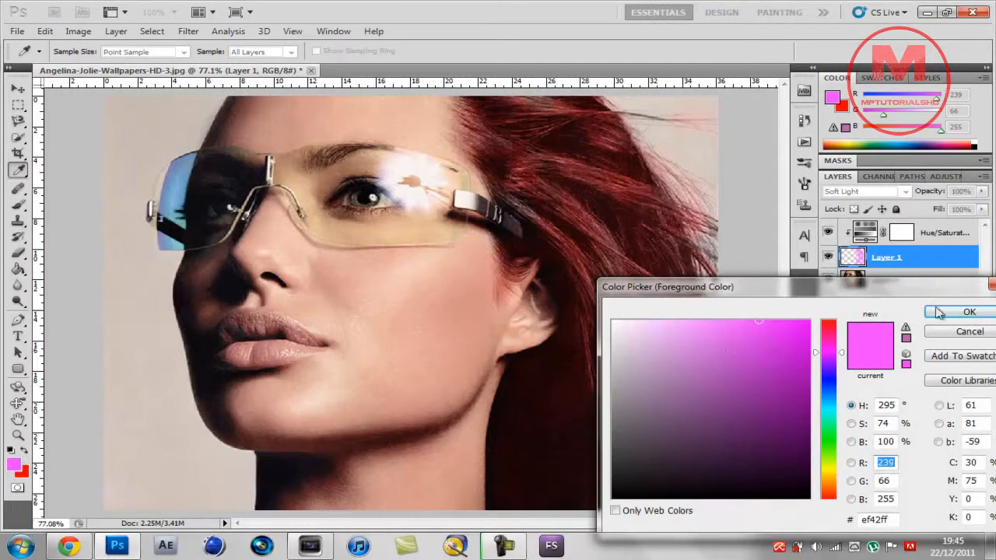
{"action": "left_click", "coordinate": [969, 312]}
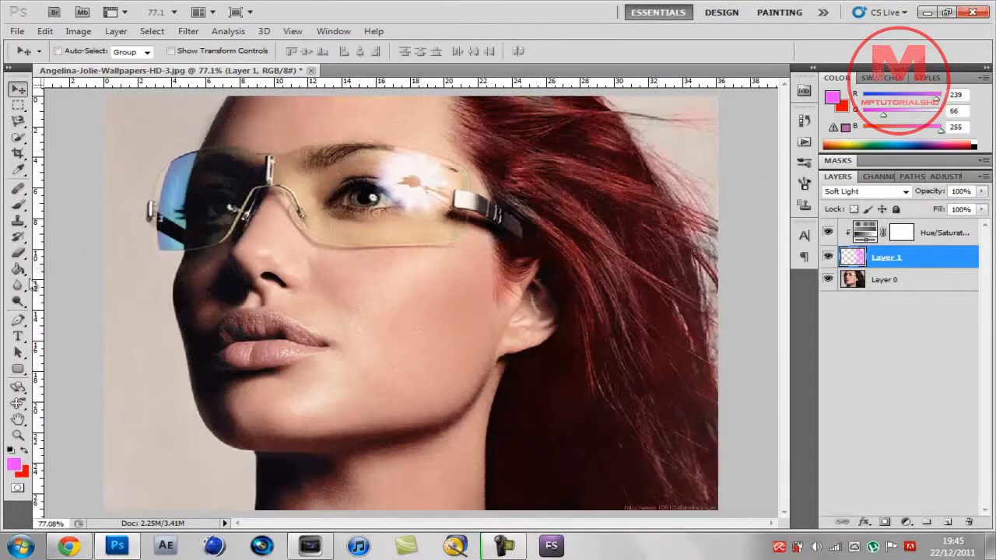
{"action": "left_click", "coordinate": [19, 205]}
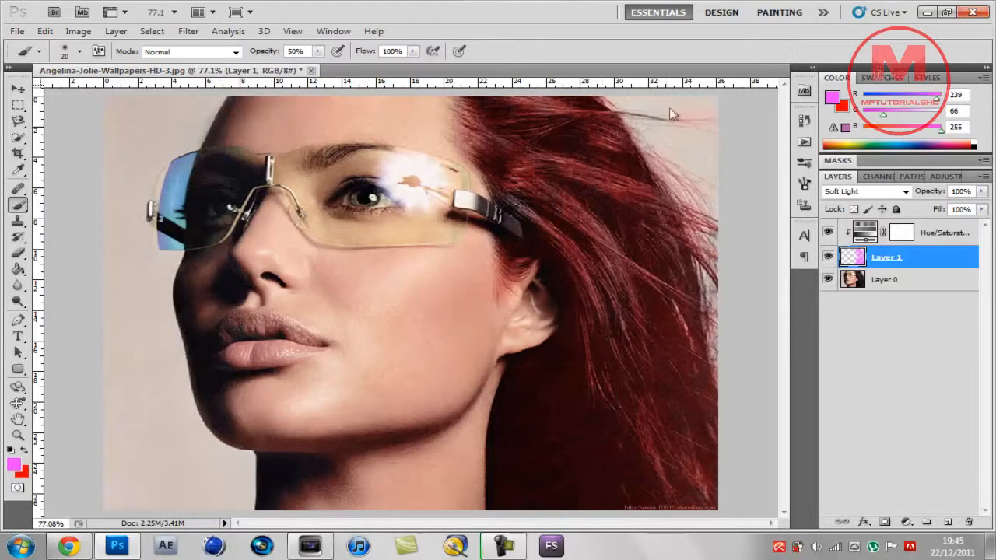
{"action": "left_click", "coordinate": [18, 87]}
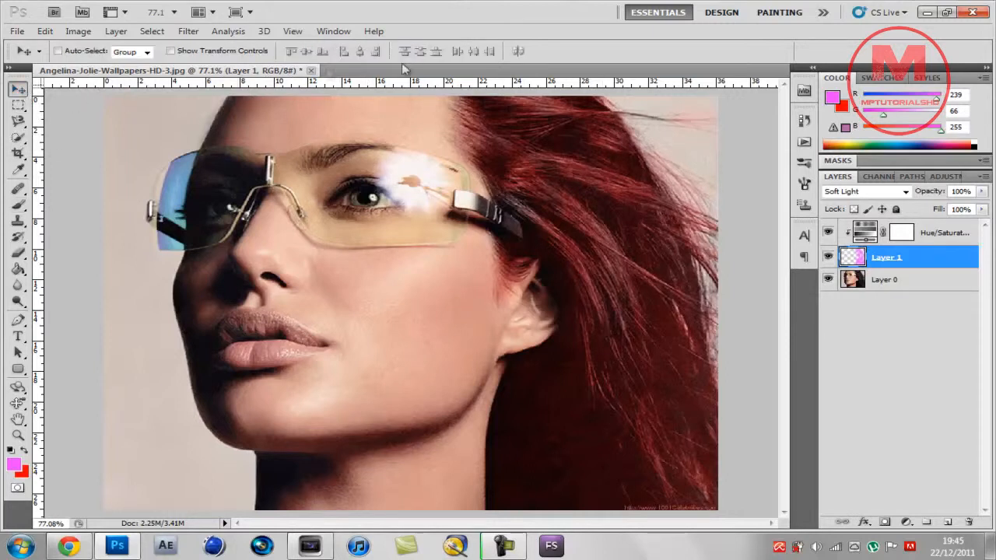
{"action": "left_click", "coordinate": [17, 31]}
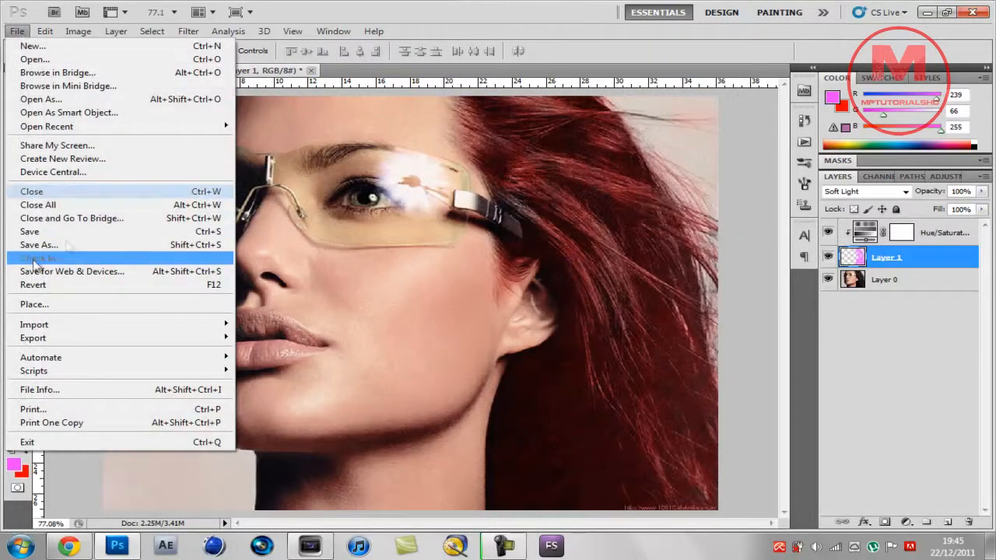